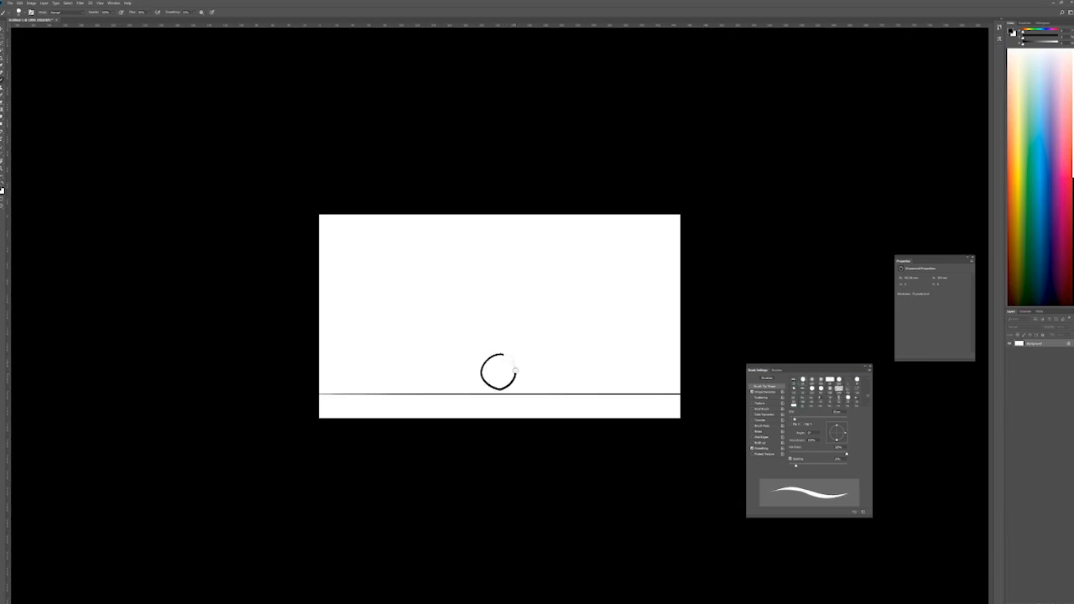
# Step: Brush a small round stroke onto the canvas just above the ground line
pyautogui.moveTo(520, 353); pyautogui.dragTo(574, 386)
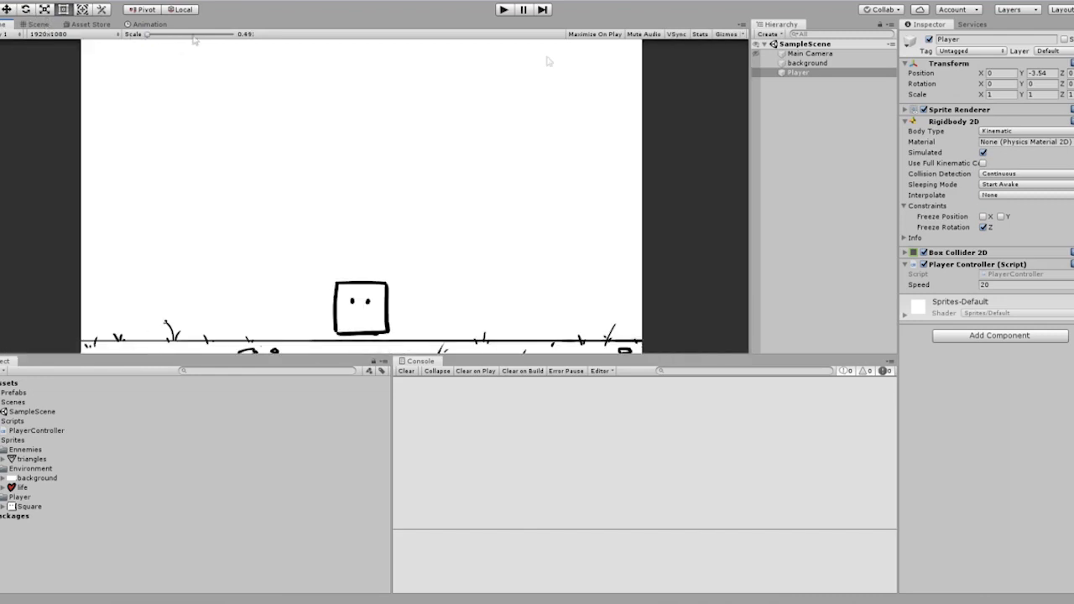
# Step: Select the Player object to attach Rigidbody 2D, Box Collider 2D and PlayerController
pyautogui.click(806, 64)
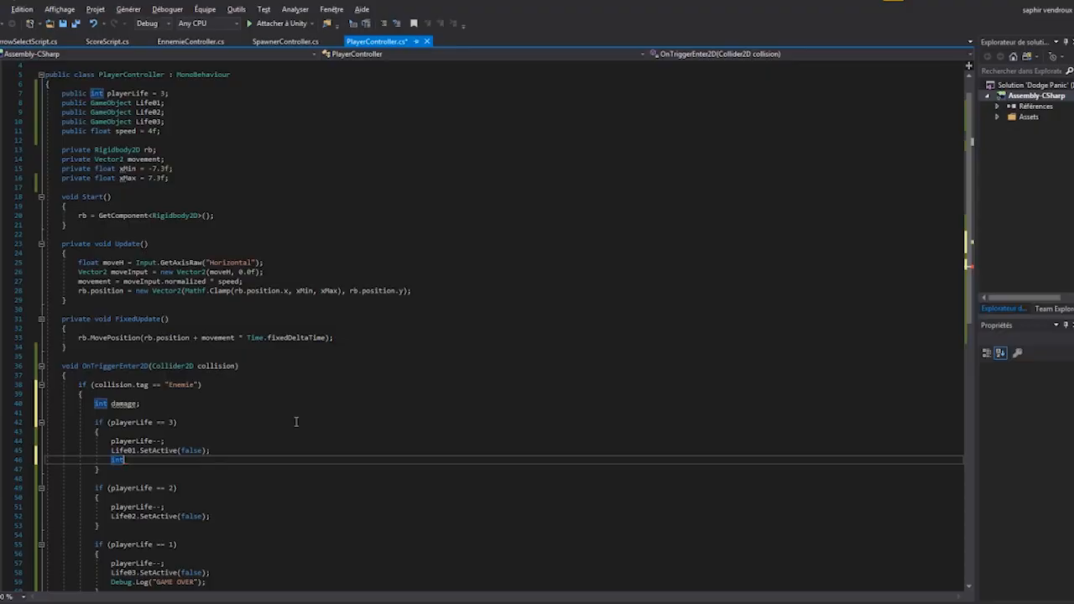
# Step: Declare and assign an int damage in OnTriggerEnter2D, then play until Game Over
pyautogui.write('damage')
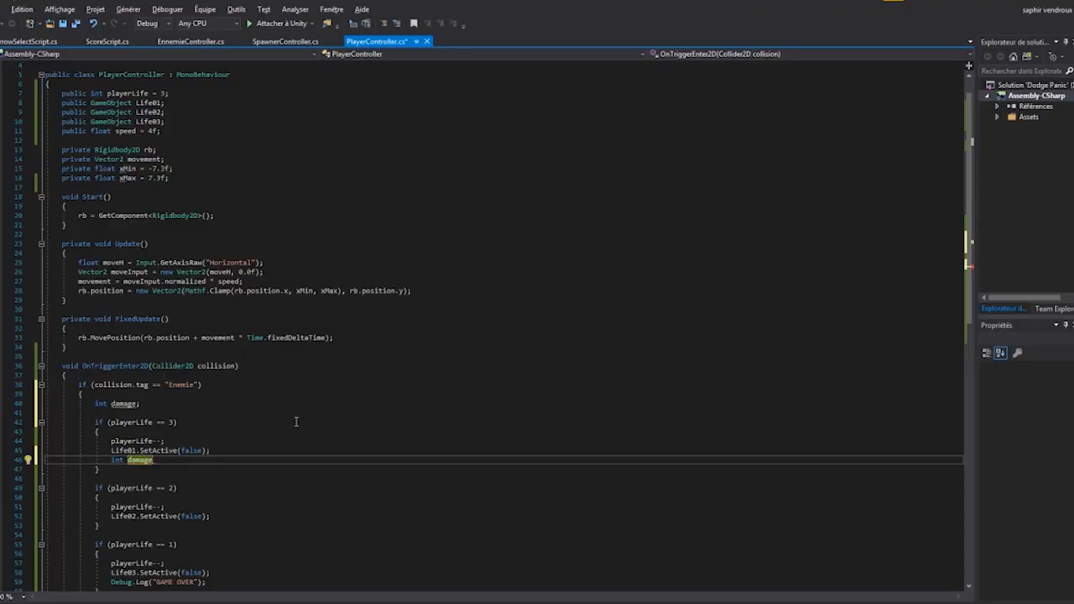
pyautogui.write('=')
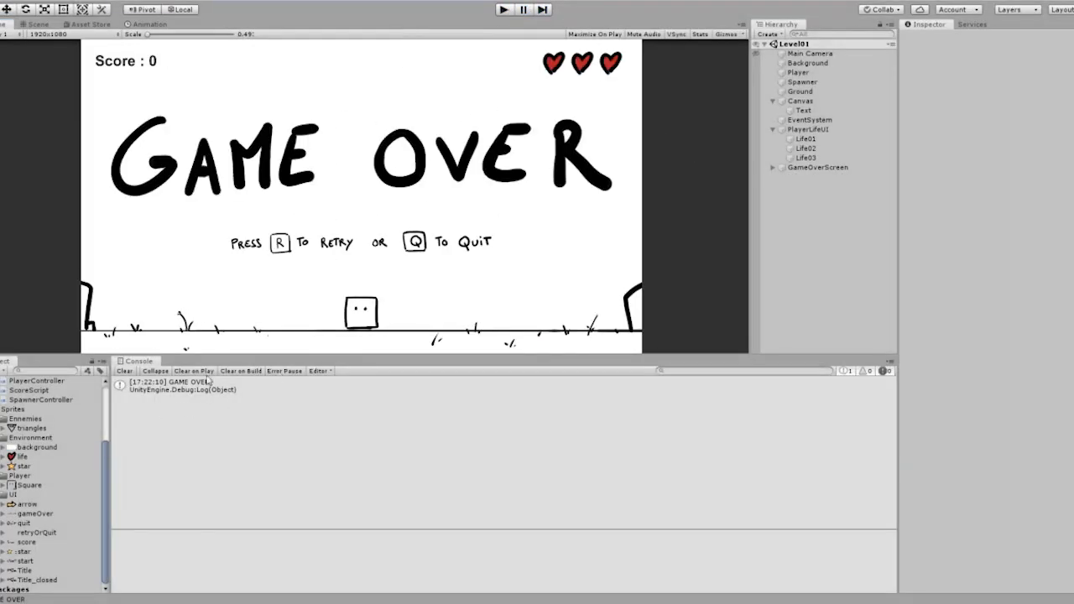
pyautogui.click(124, 370)
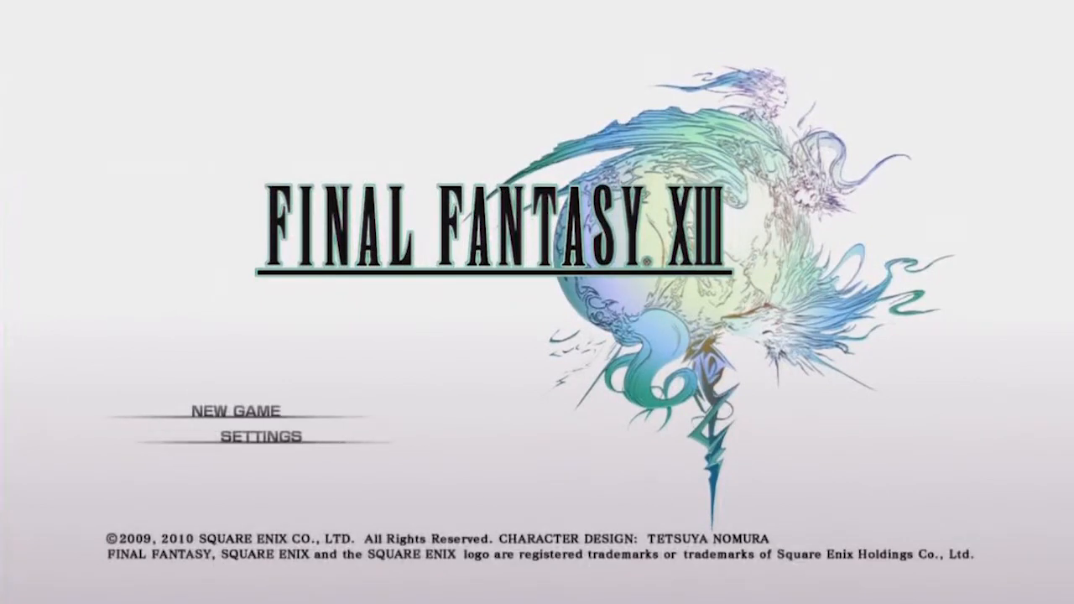
pyautogui.moveTo(168, 420)
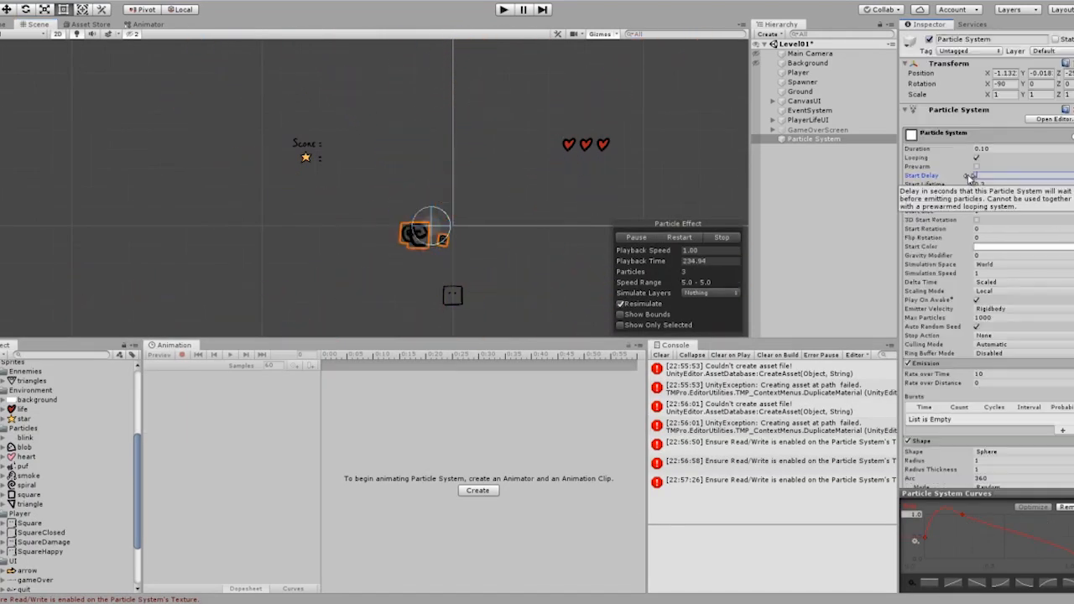
# Step: Adjust the Start Delay timing of the orange swirl Particle System
pyautogui.click(1007, 175)
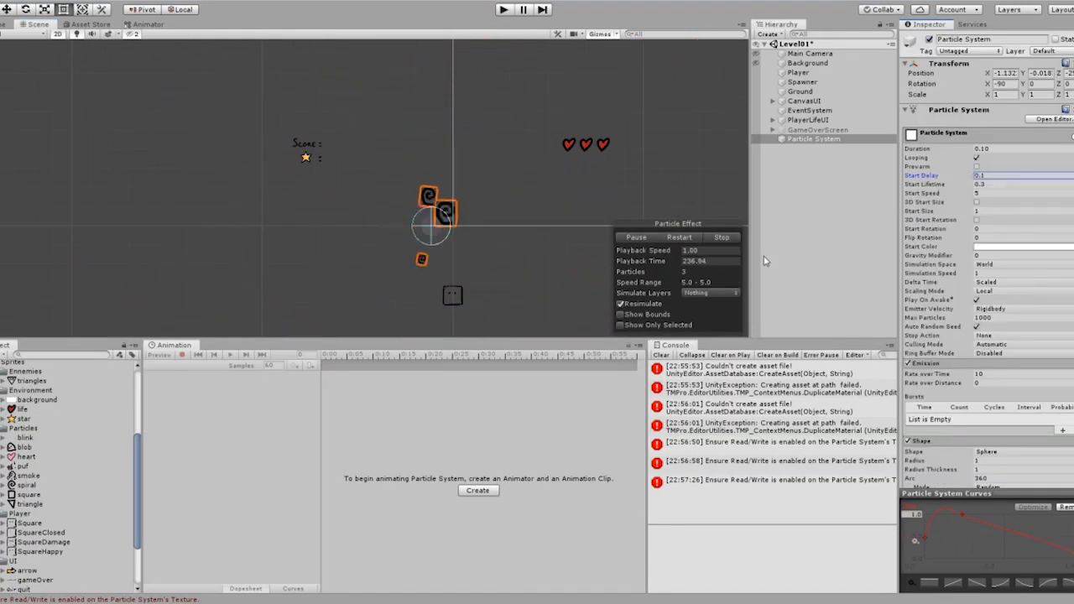
pyautogui.click(504, 10)
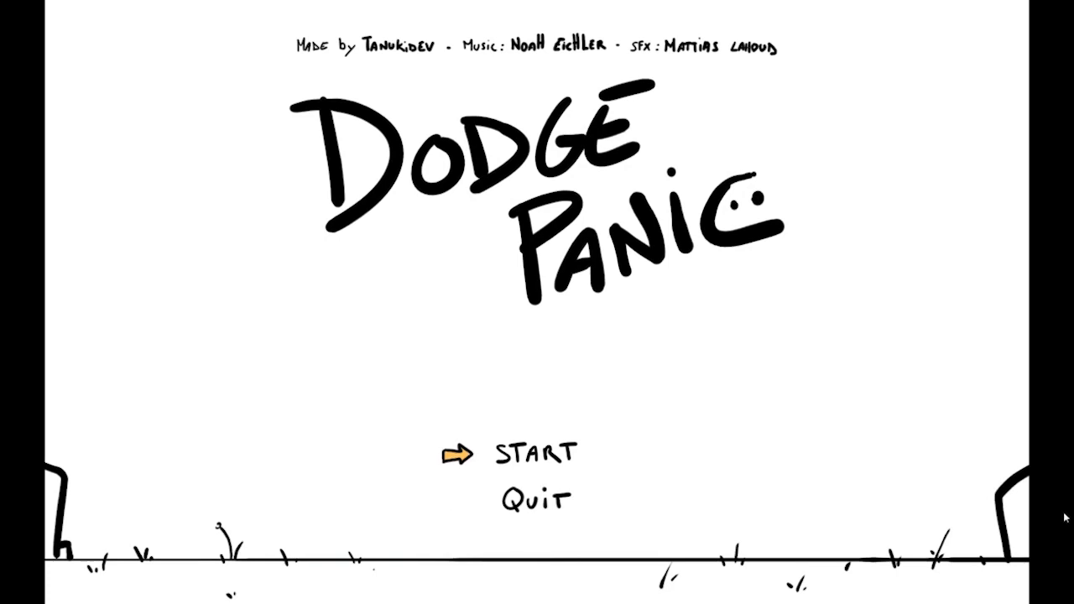
# Step: Choose START on the Dodge Panic title menu to begin playing
pyautogui.click(535, 451)
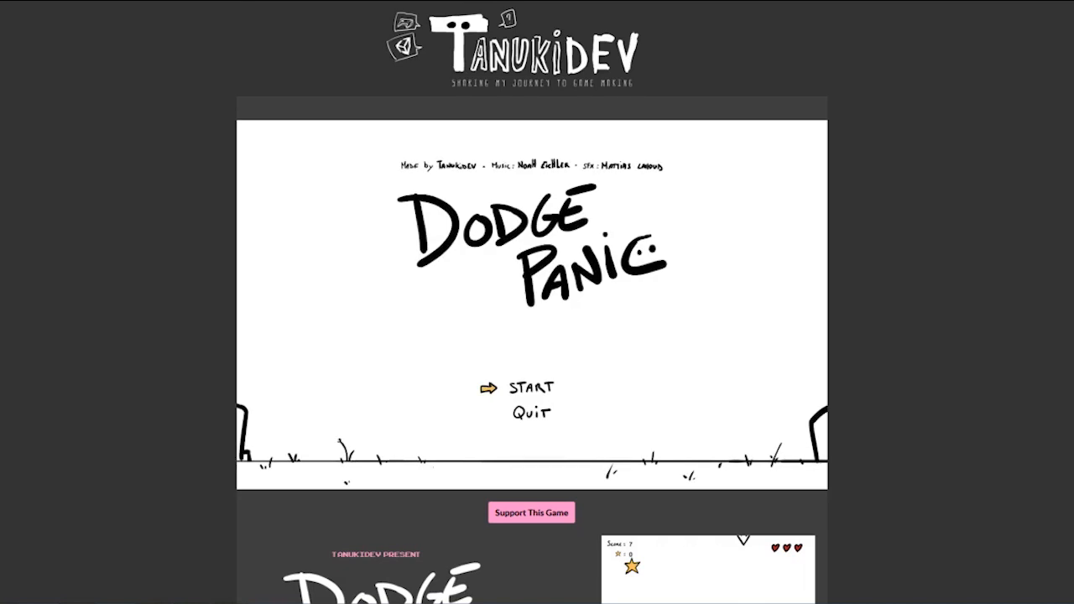
# Step: Scroll the itch.io page past screenshots and rules to credits and the Thanks for playing drawing
pyautogui.scroll(-3)
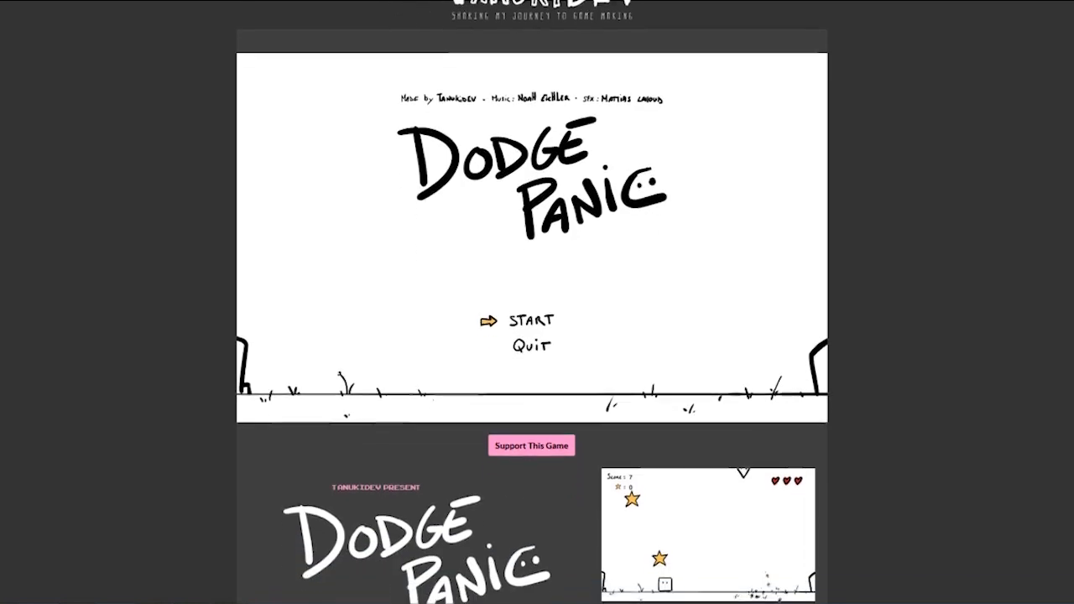
pyautogui.scroll(-3)
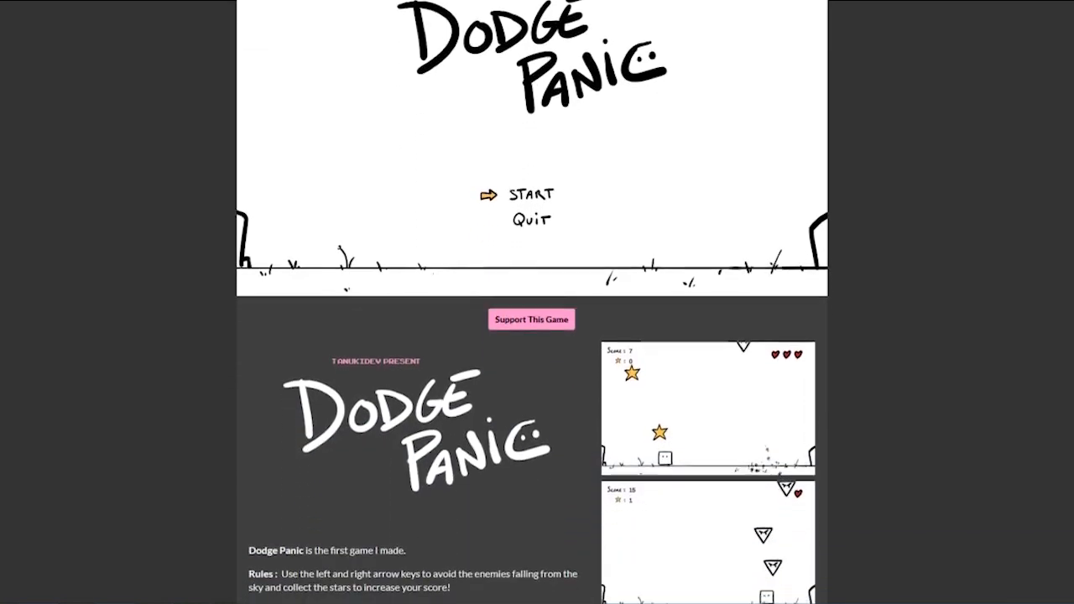
pyautogui.scroll(-3)
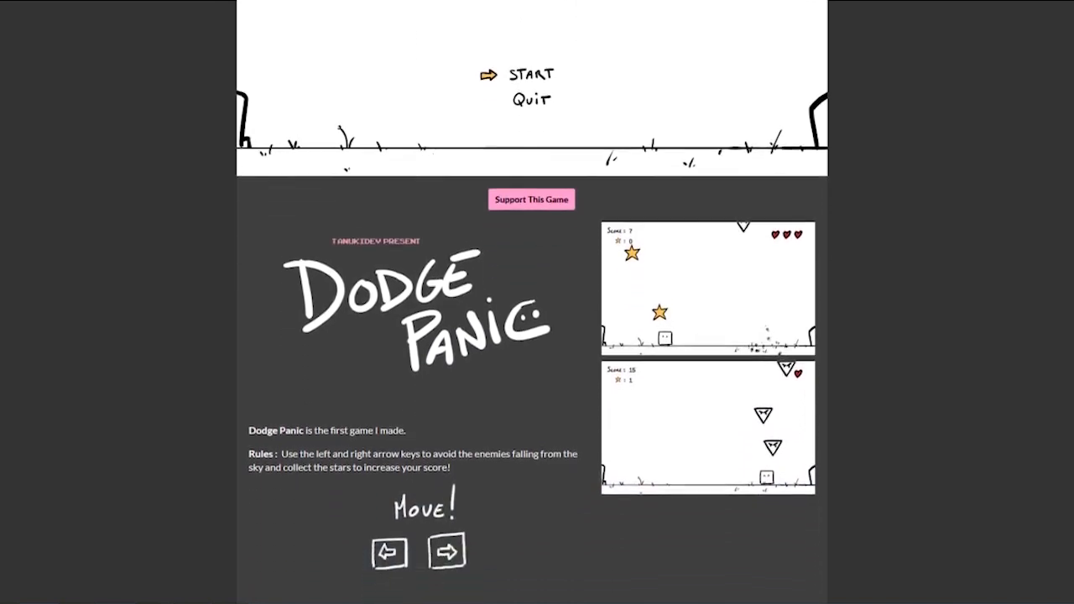
pyautogui.scroll(-3)
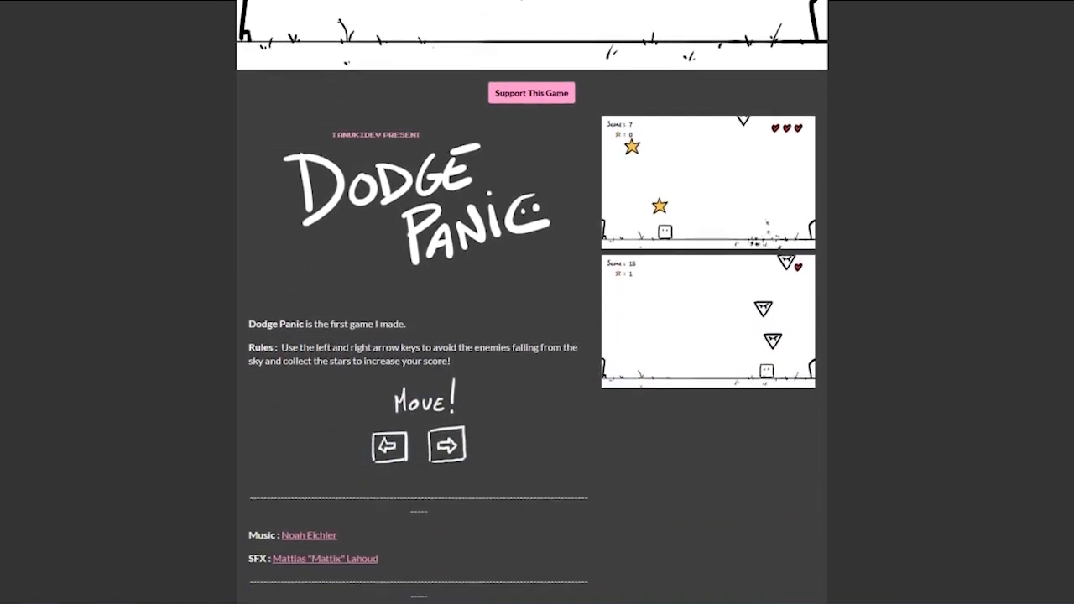
pyautogui.scroll(-3)
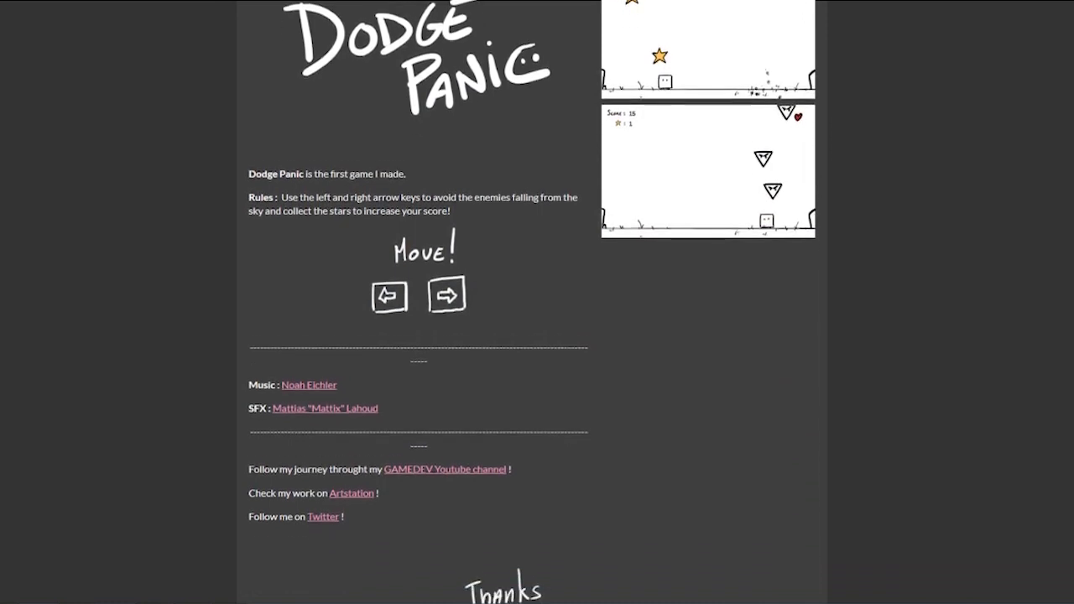
pyautogui.scroll(-3)
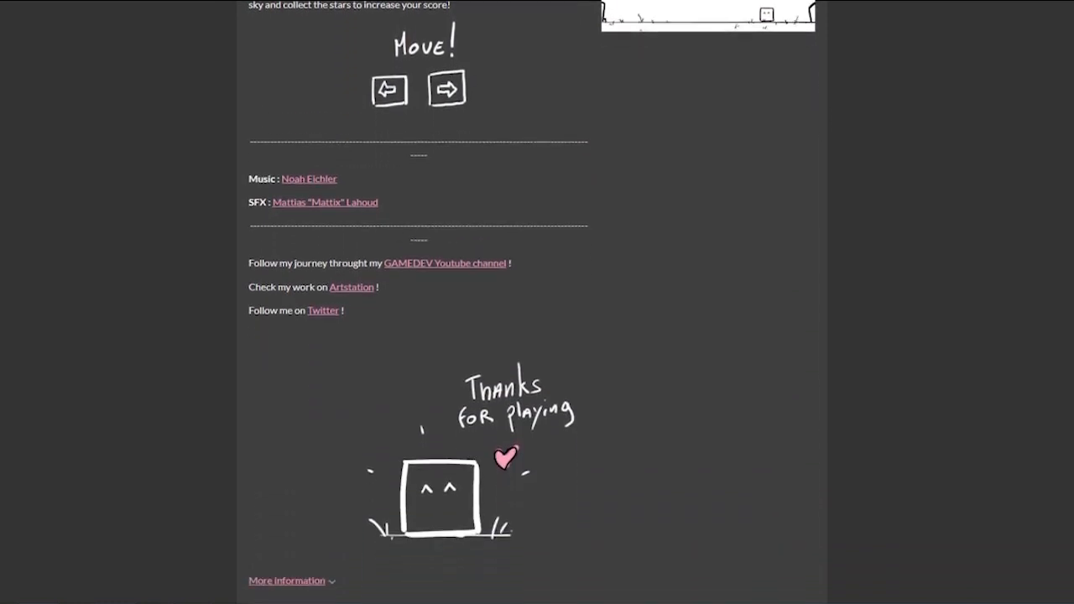